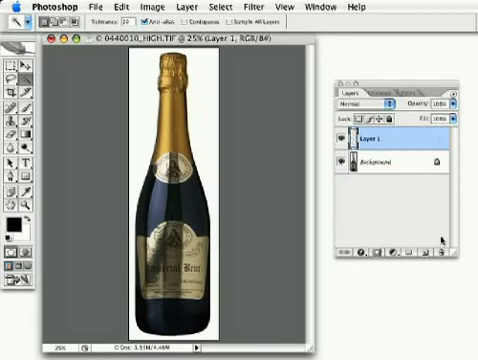
Render Difference Clouds on Layer 1 and reapply it into a grey streaked texture
{"action": "left_click", "coordinate": [72, 8]}
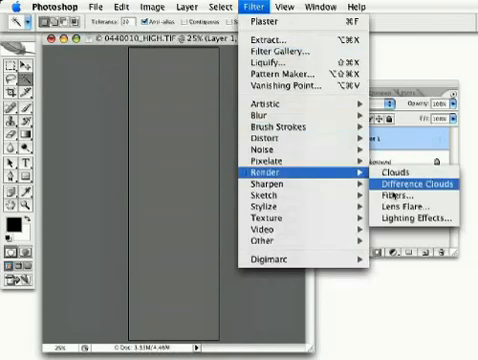
{"action": "left_click", "coordinate": [422, 184]}
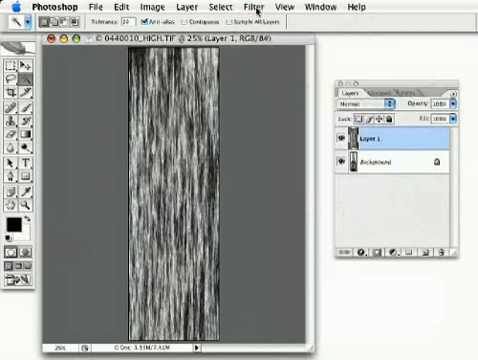
Soften the streaked texture with a Gaussian Blur of about 5 pixels radius
{"action": "left_click", "coordinate": [258, 8]}
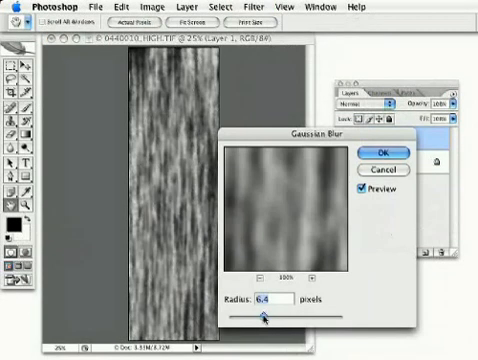
{"action": "left_click_drag", "start_coordinate": [268, 320], "coordinate": [284, 320]}
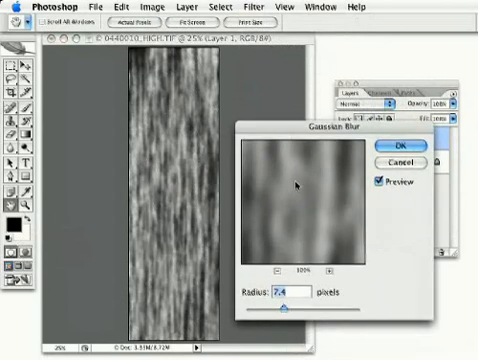
{"action": "left_click_drag", "start_coordinate": [290, 312], "coordinate": [280, 312]}
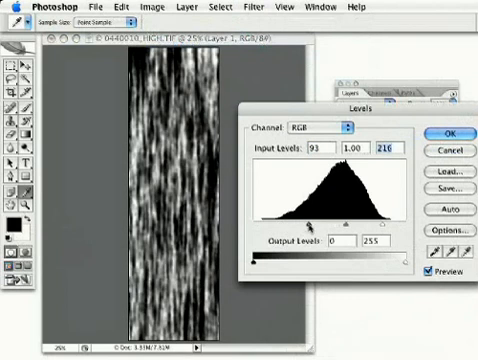
Boost the texture contrast with Levels input sliders at about 91 and 216
{"action": "left_click_drag", "start_coordinate": [396, 224], "coordinate": [384, 224]}
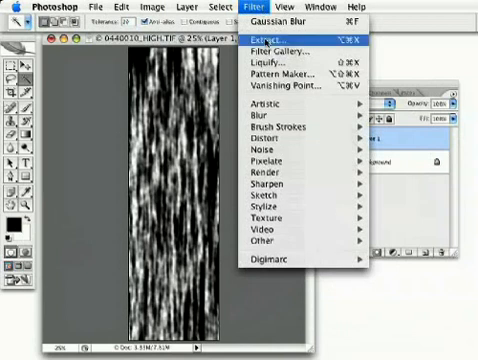
{"action": "mouse_move", "coordinate": [290, 212]}
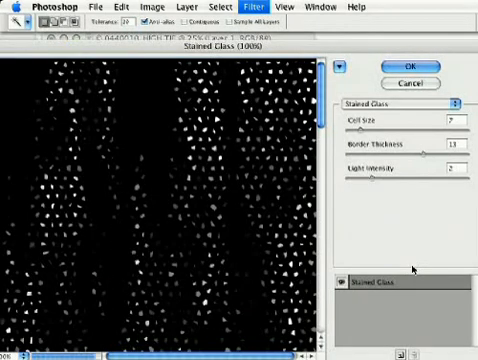
{"action": "mouse_move", "coordinate": [336, 228]}
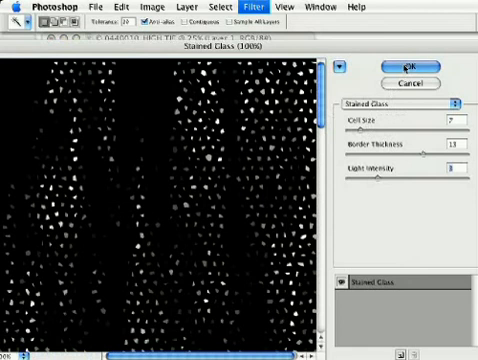
Apply Stained Glass with Cell Size 7, Border Thickness 13, Light Intensity 7
{"action": "left_click", "coordinate": [400, 64]}
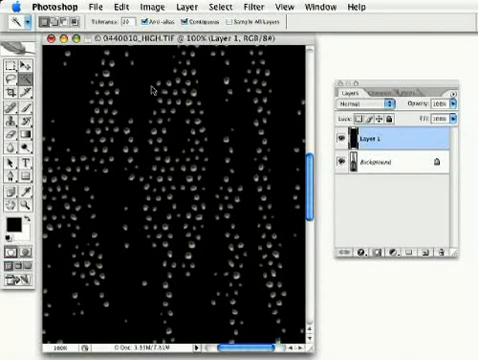
{"action": "mouse_move", "coordinate": [152, 90]}
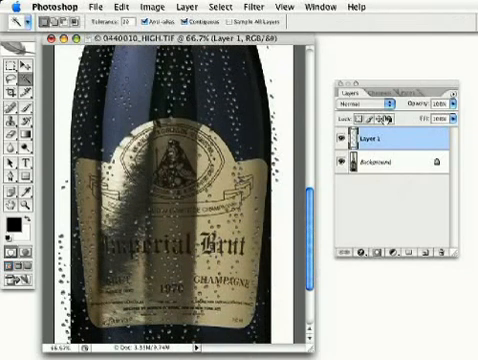
Show the blend mode list for the bubble layer to choose Overlay
{"action": "left_click", "coordinate": [358, 104]}
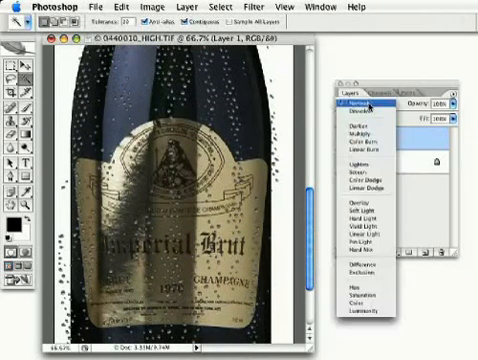